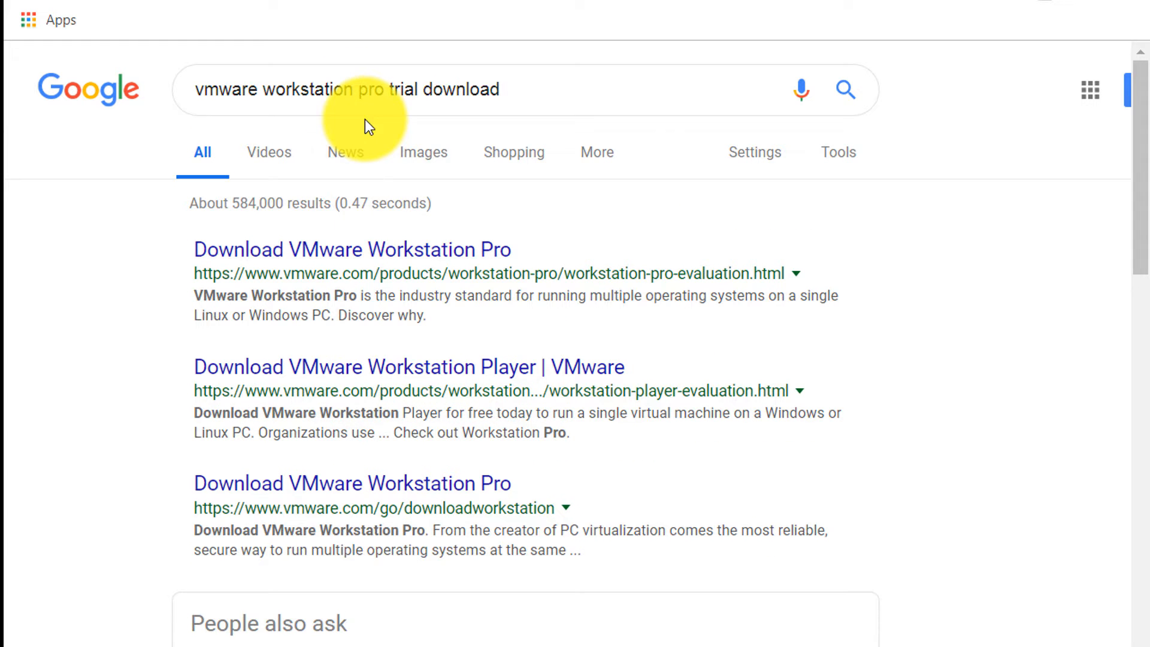
mouse_move(382, 257)
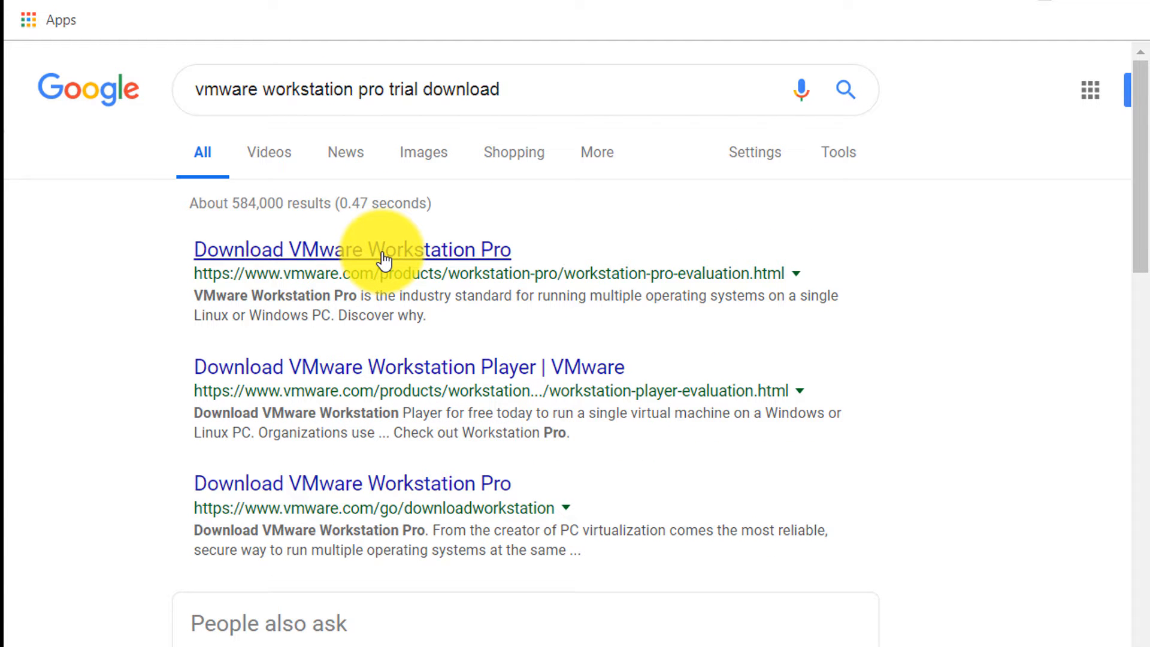
From the Google results, get the Workstation 15 Pro for Windows installer downloading
click(352, 250)
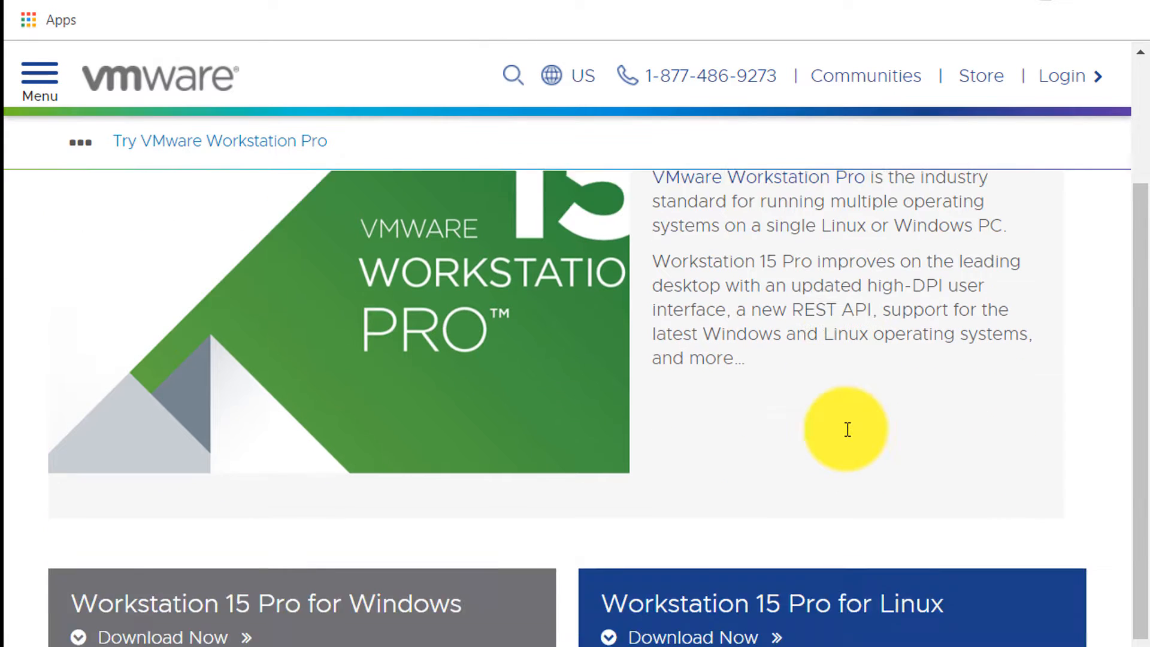
scroll(down, 3)
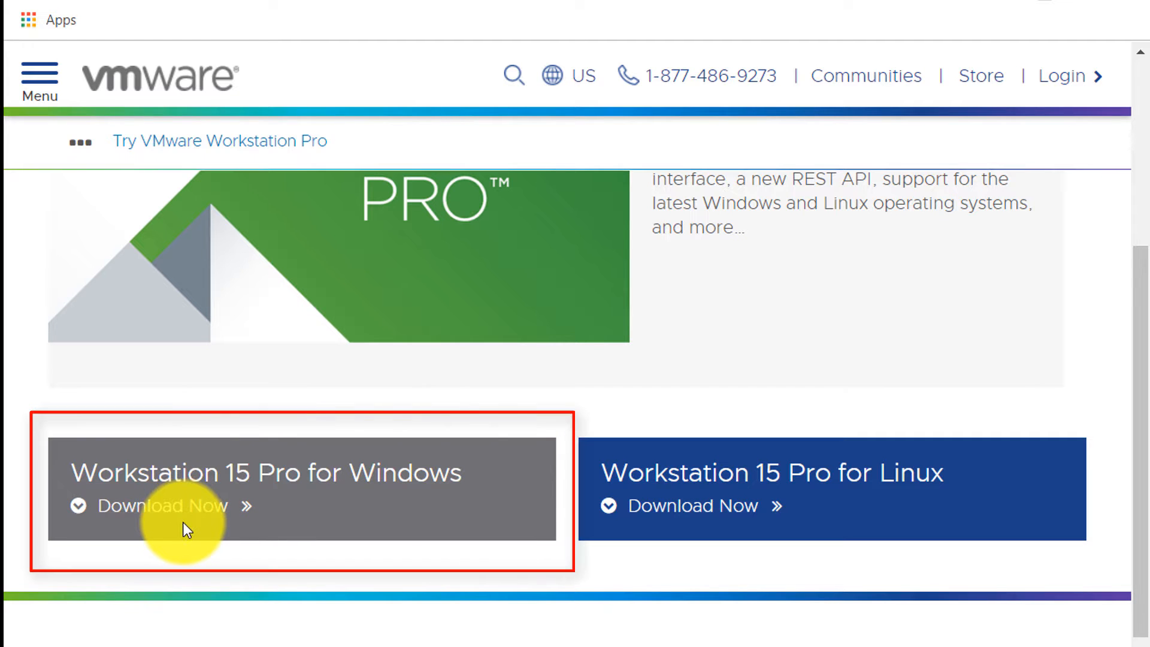
click(163, 506)
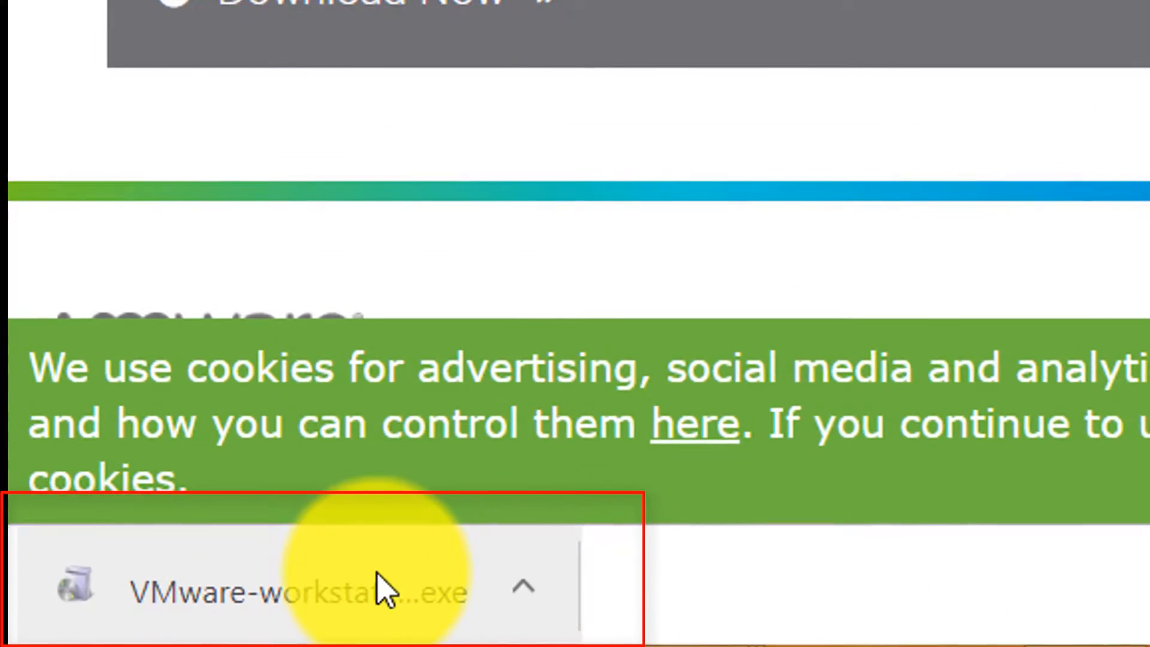
Run the downloaded installer through the setup wizard and finish the Workstation 15 Pro installation
click(294, 591)
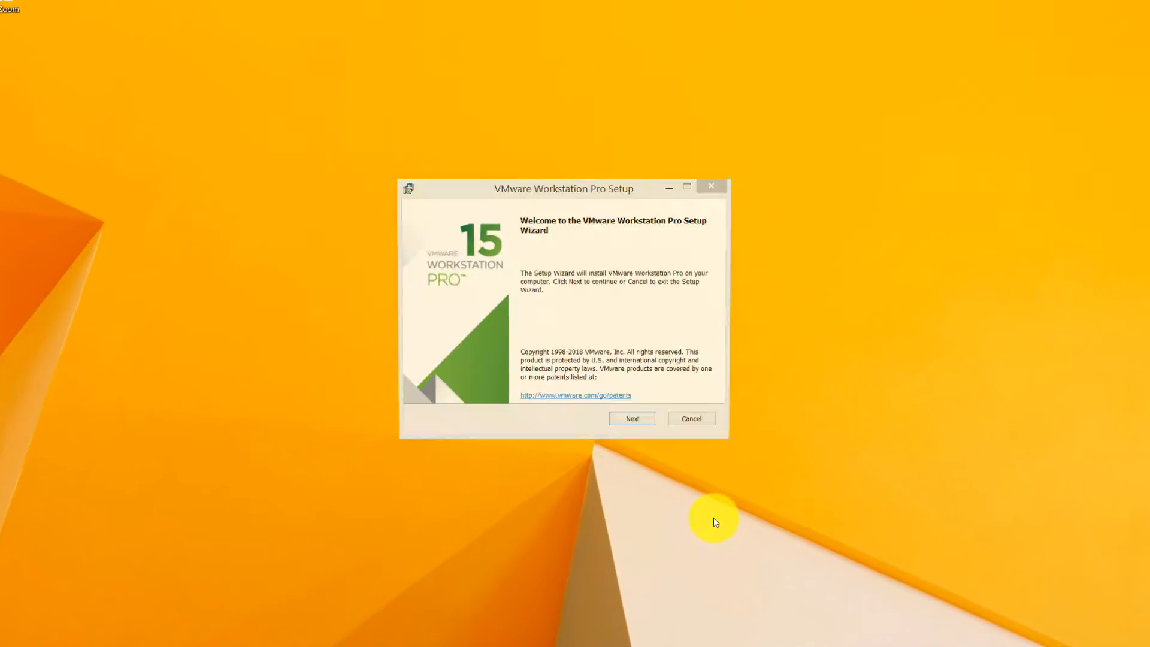
click(631, 418)
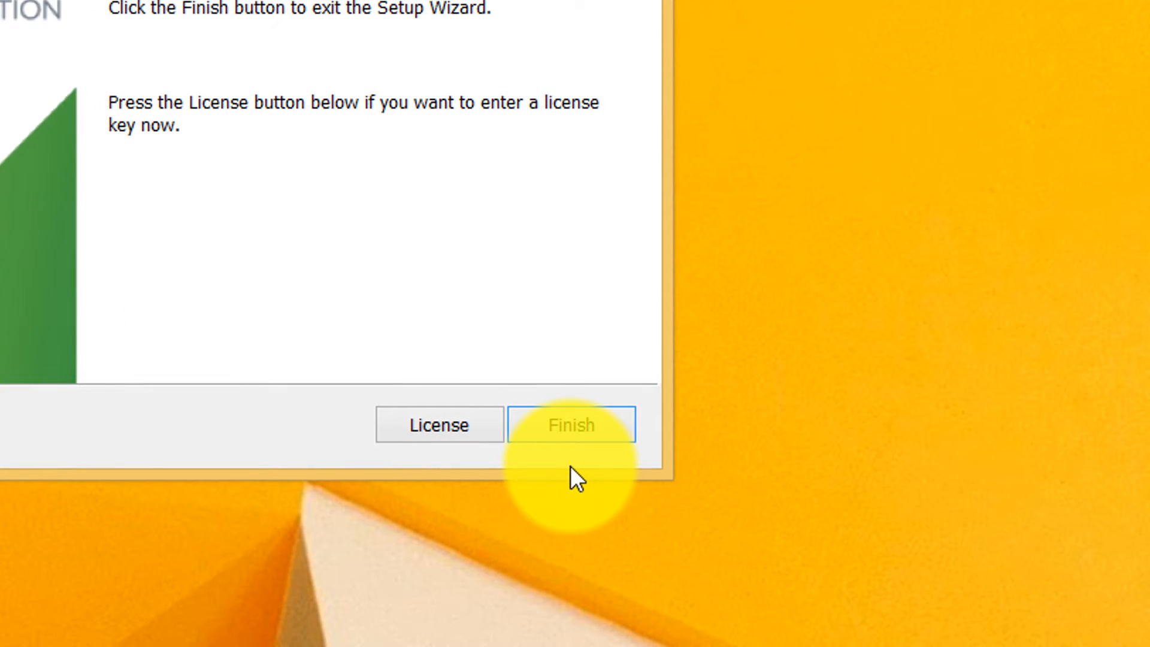
click(571, 426)
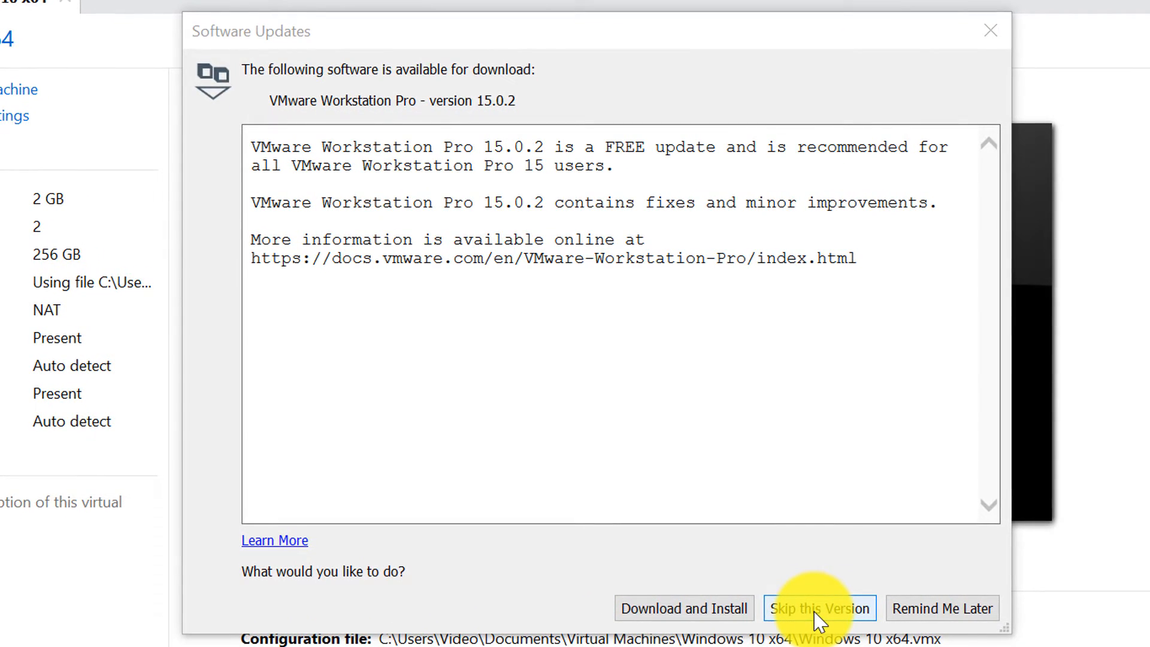
mouse_move(942, 607)
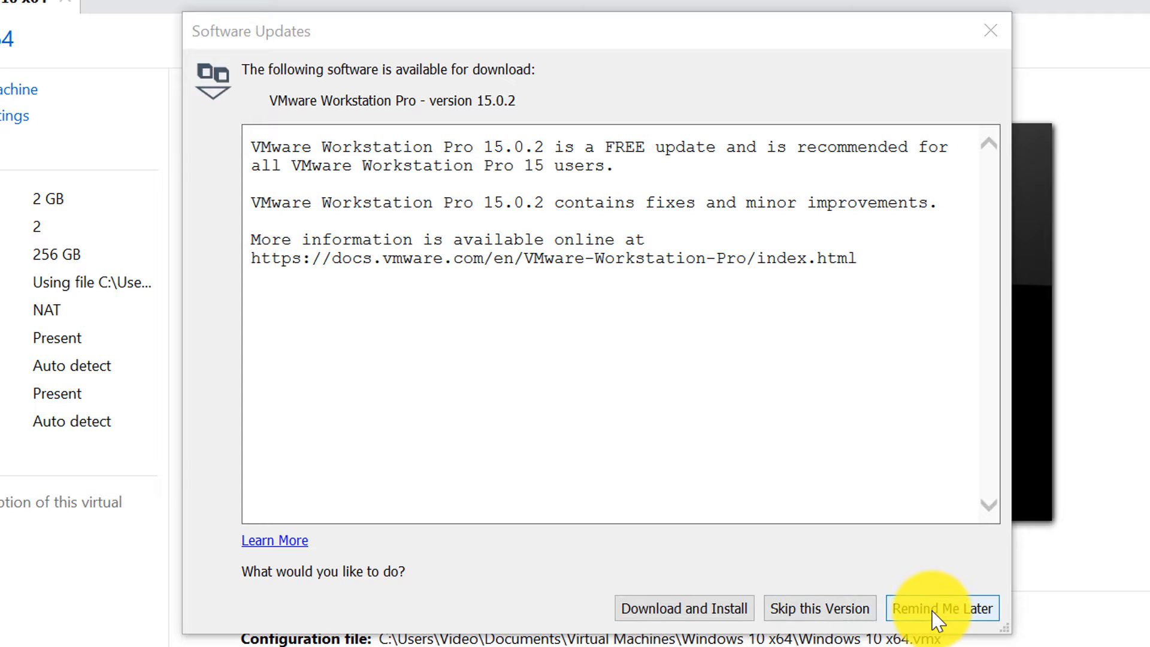
mouse_move(684, 609)
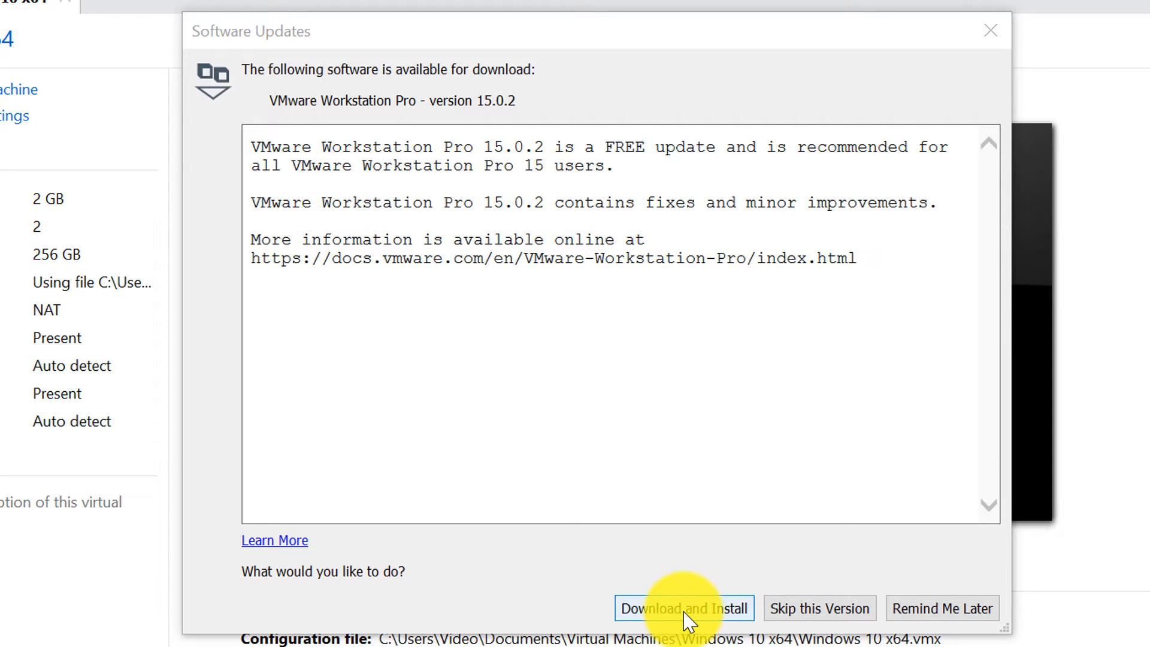
Start the Download and Install of the free 15.0.2 update from the Software Updates dialog
click(683, 607)
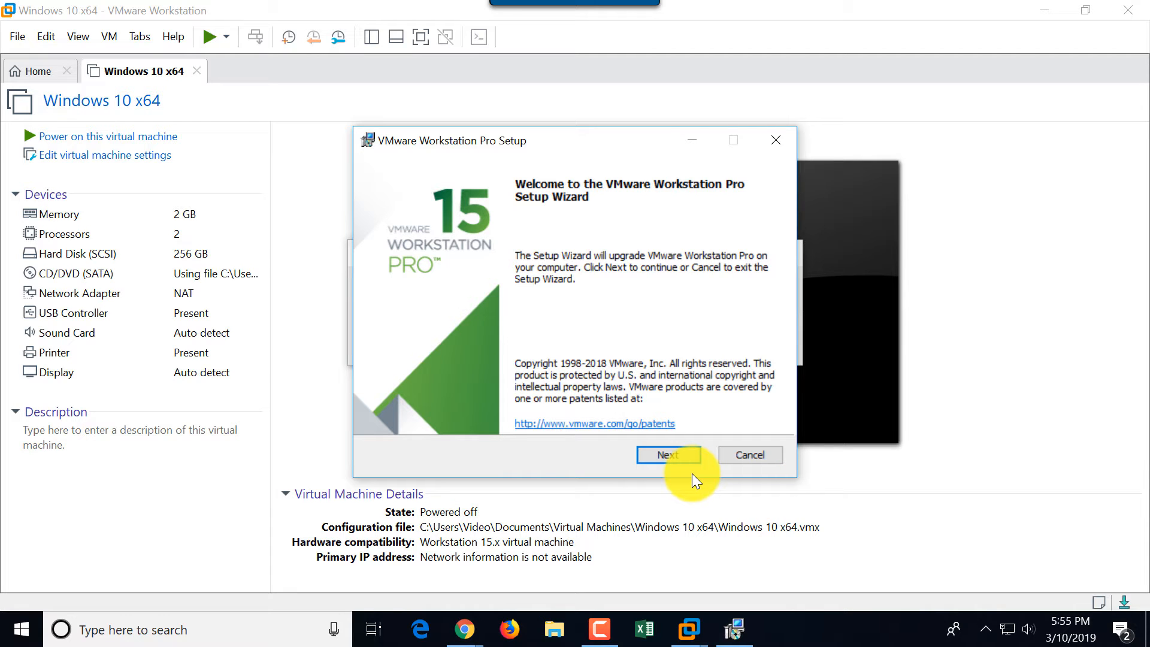
Advance the upgrade wizard and acknowledge the warning to stop the running vmware.exe process
click(667, 455)
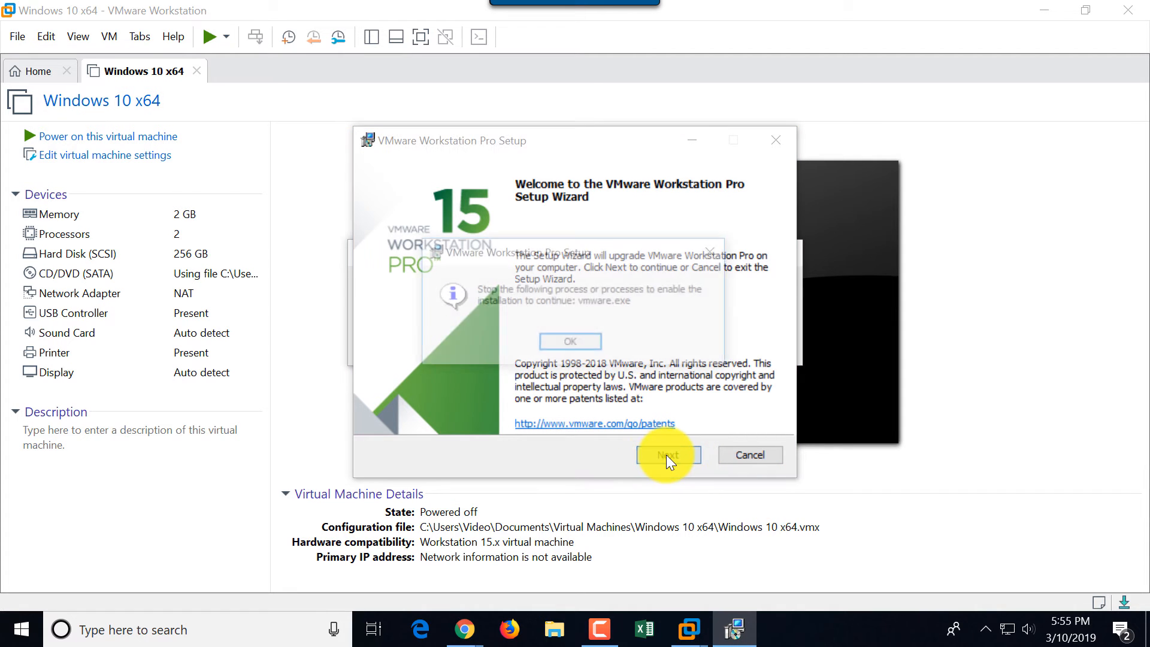
click(667, 455)
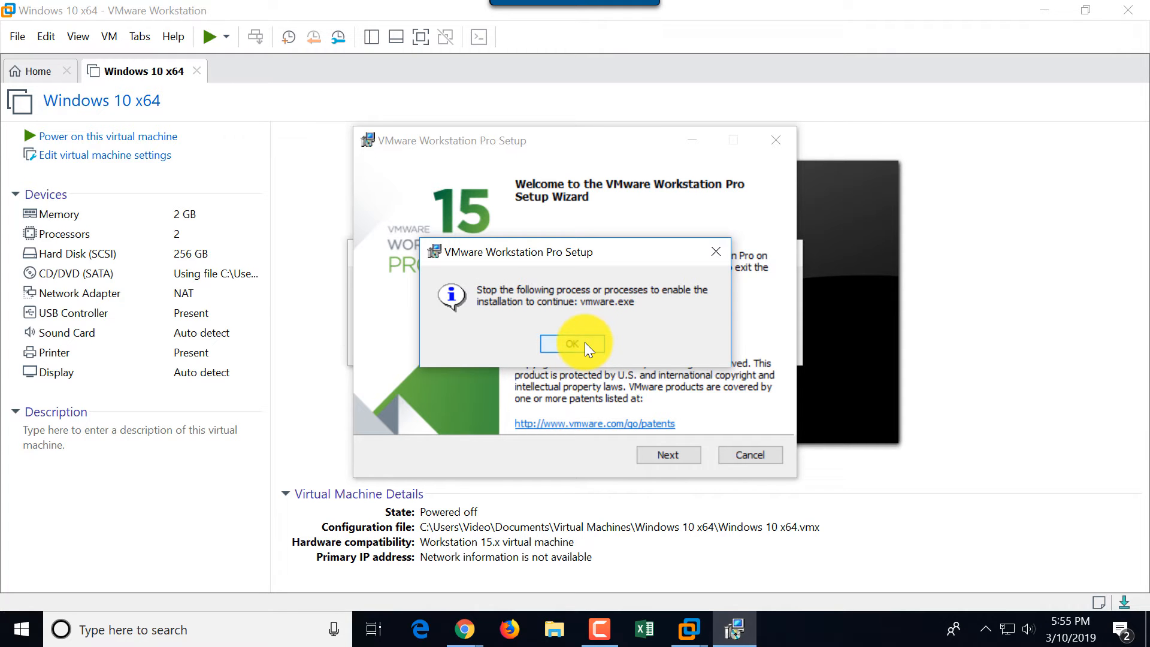
click(573, 344)
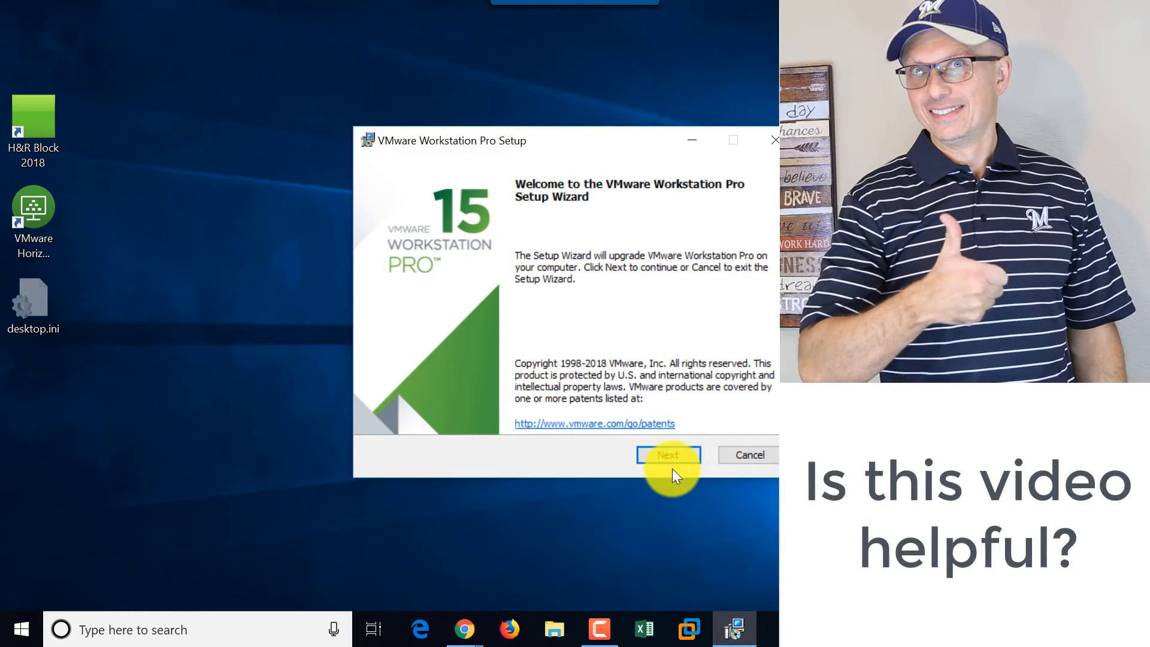
Accept the EULA, keep default location, experience settings and shortcuts, and start the 15.0.2 upgrade
click(667, 455)
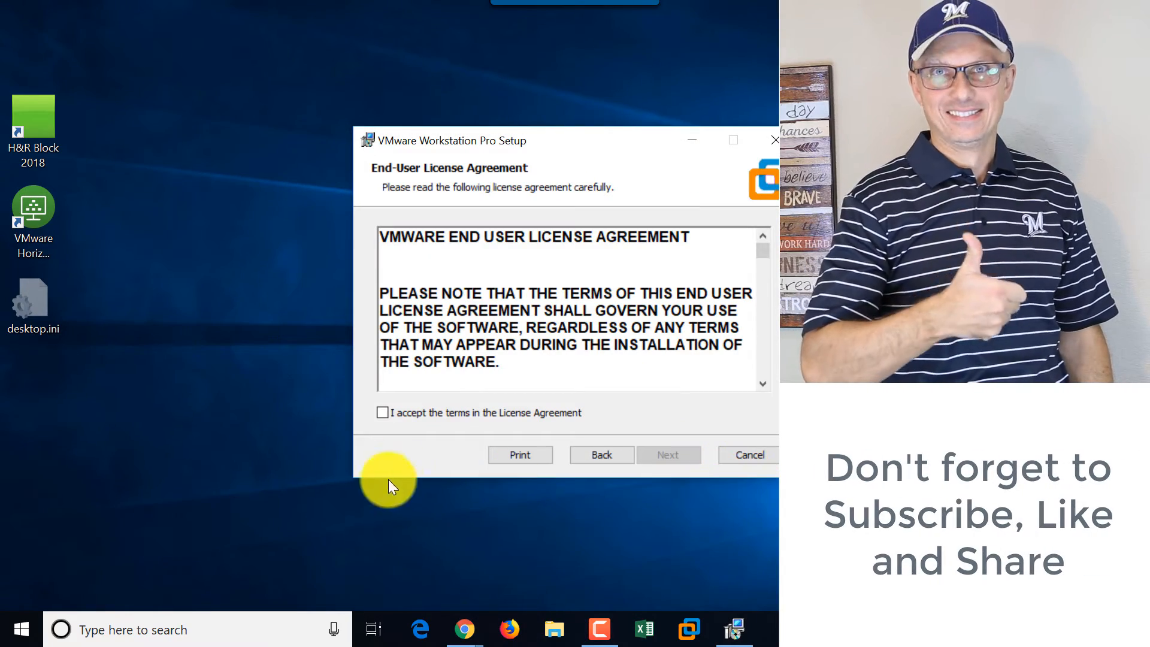
click(668, 456)
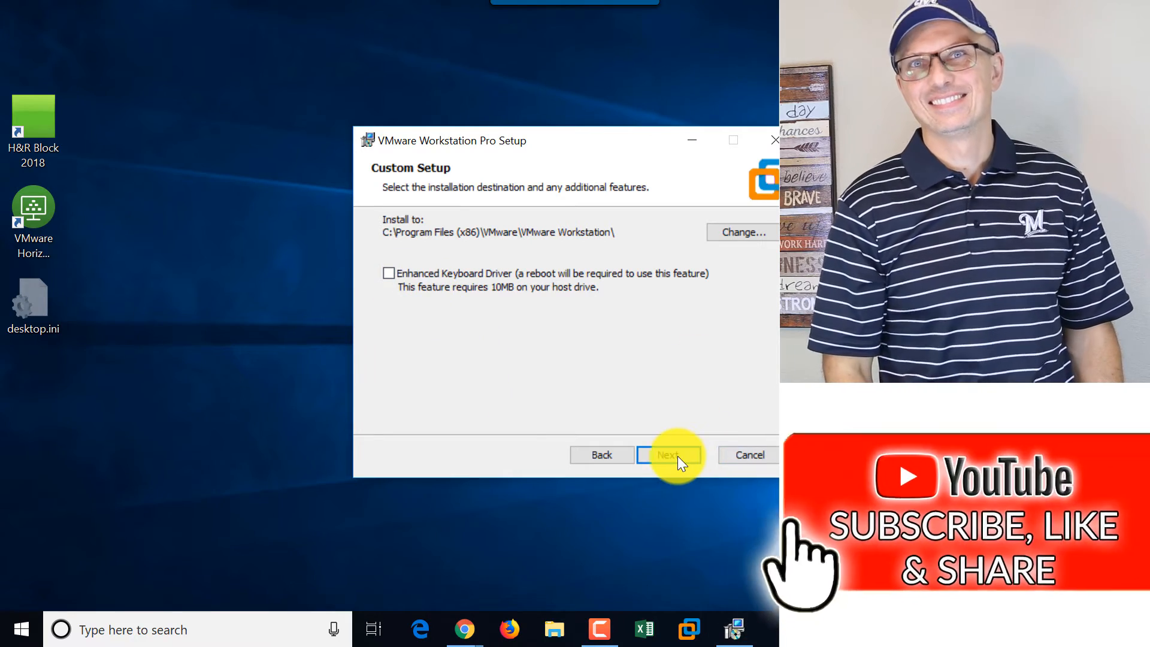
click(669, 456)
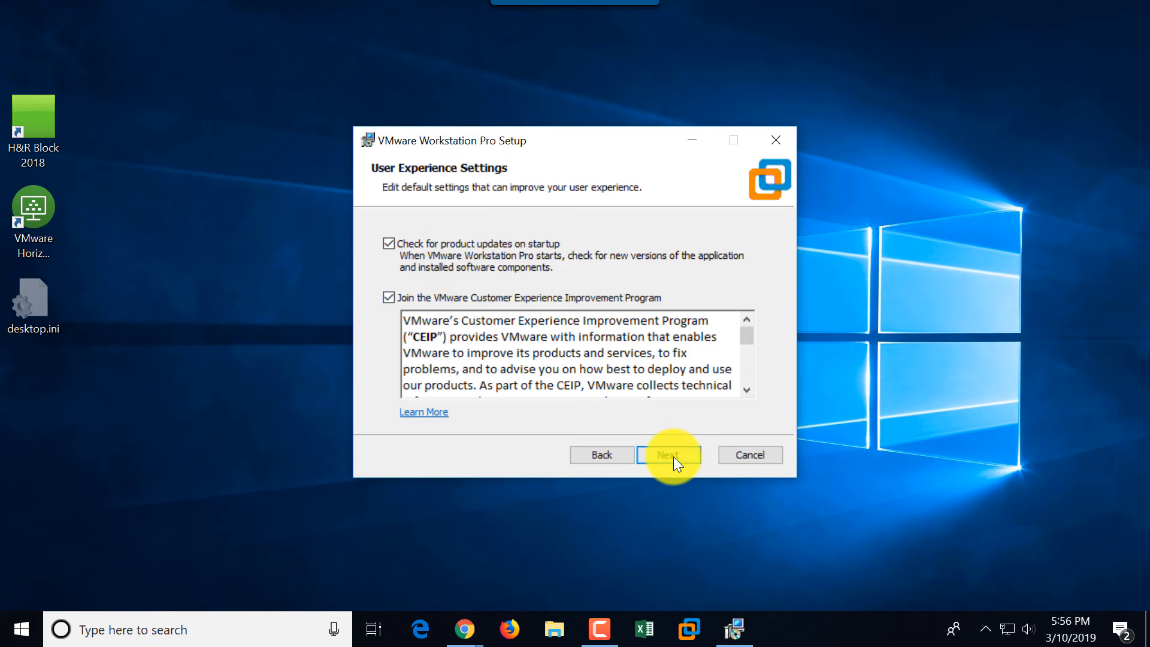
click(669, 455)
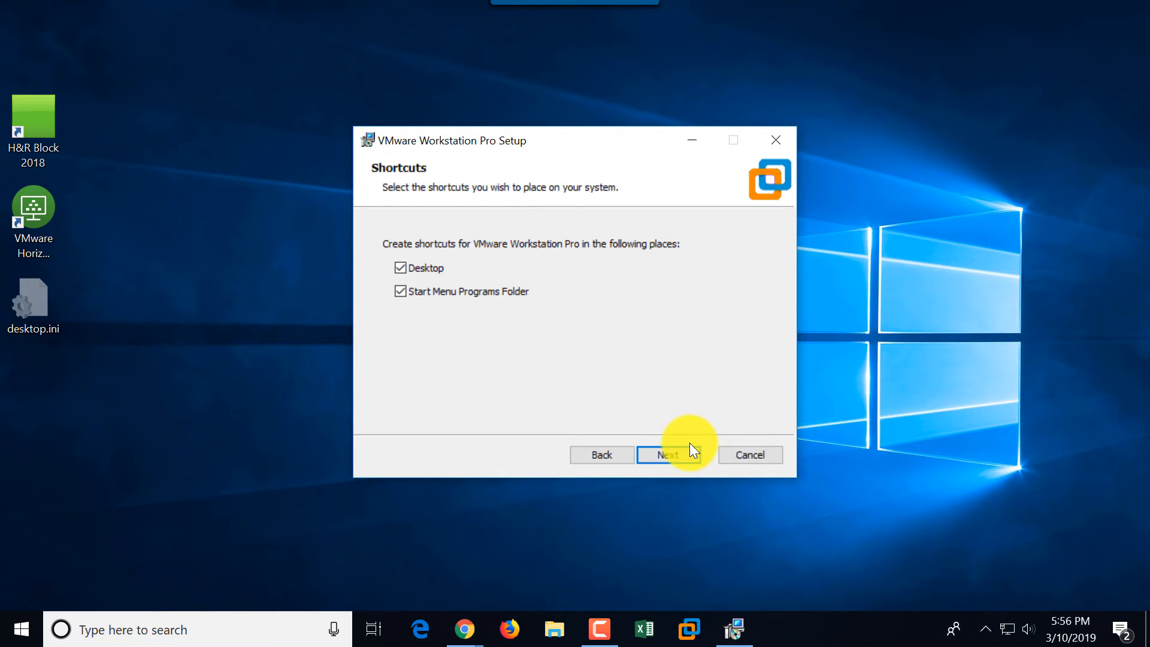
click(667, 456)
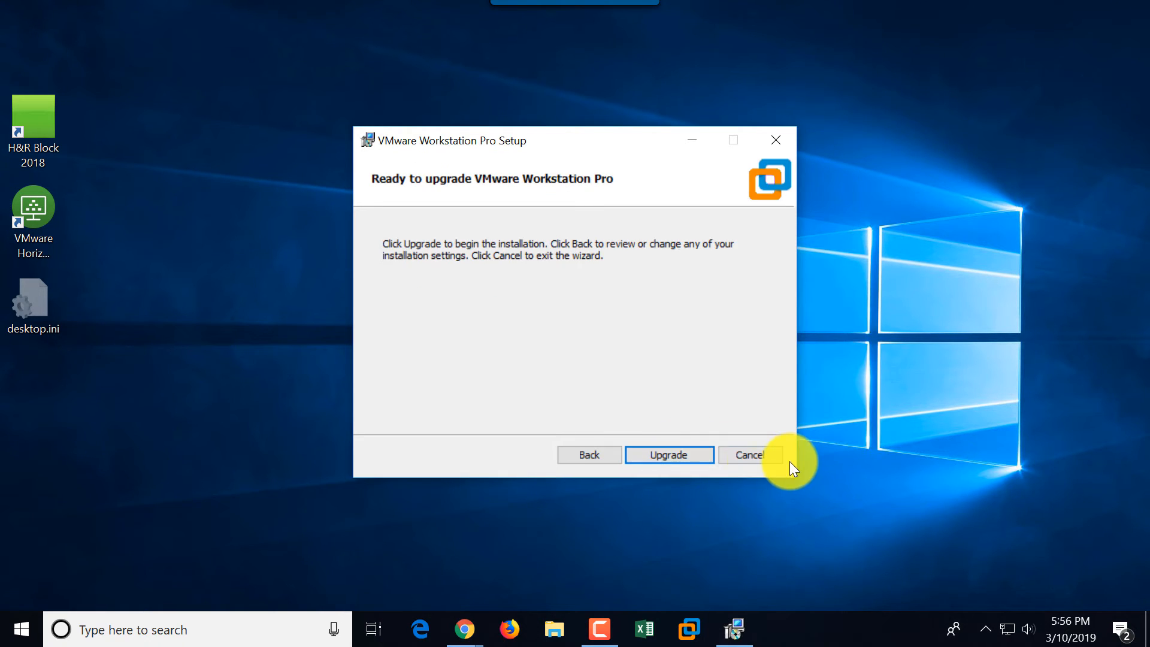
click(669, 455)
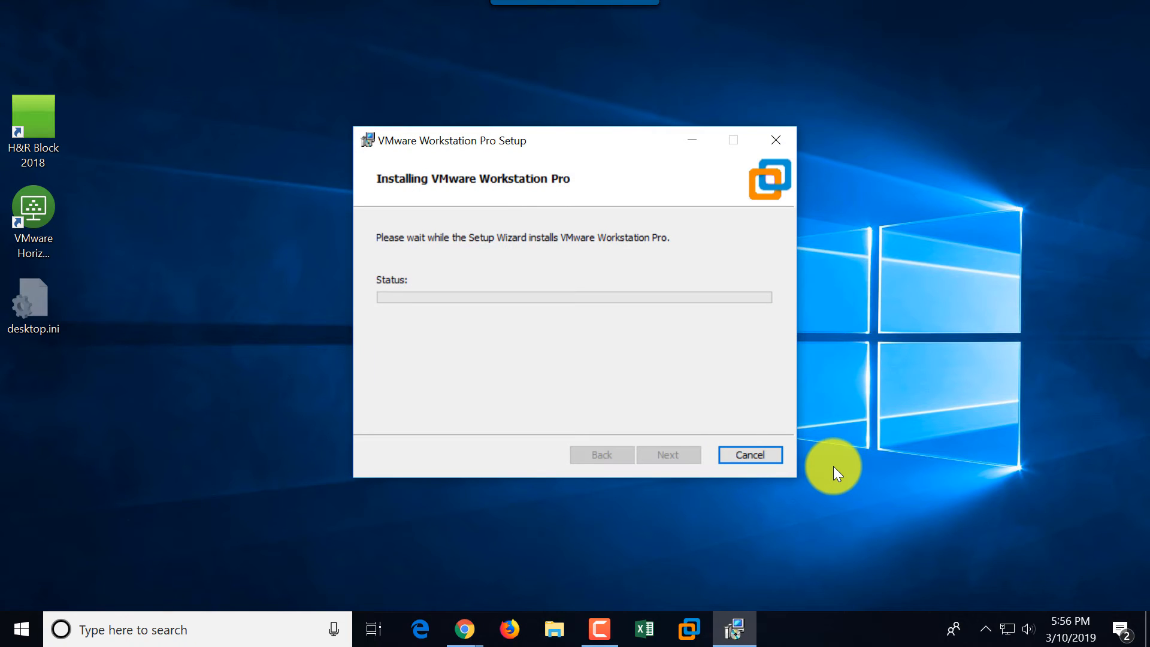